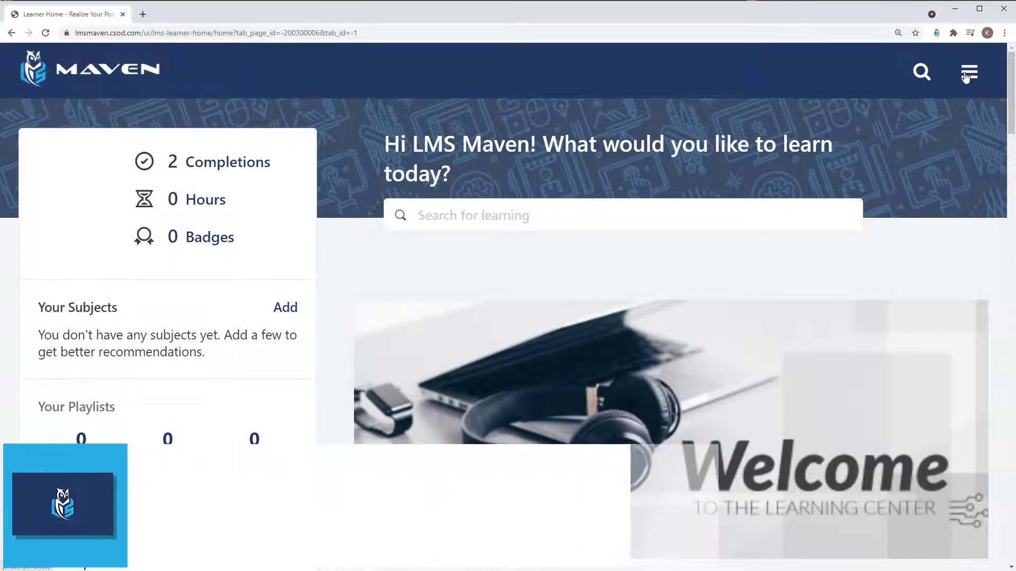
Open the Deep Links page under Admin > Catalog Management from the main menu
click(970, 72)
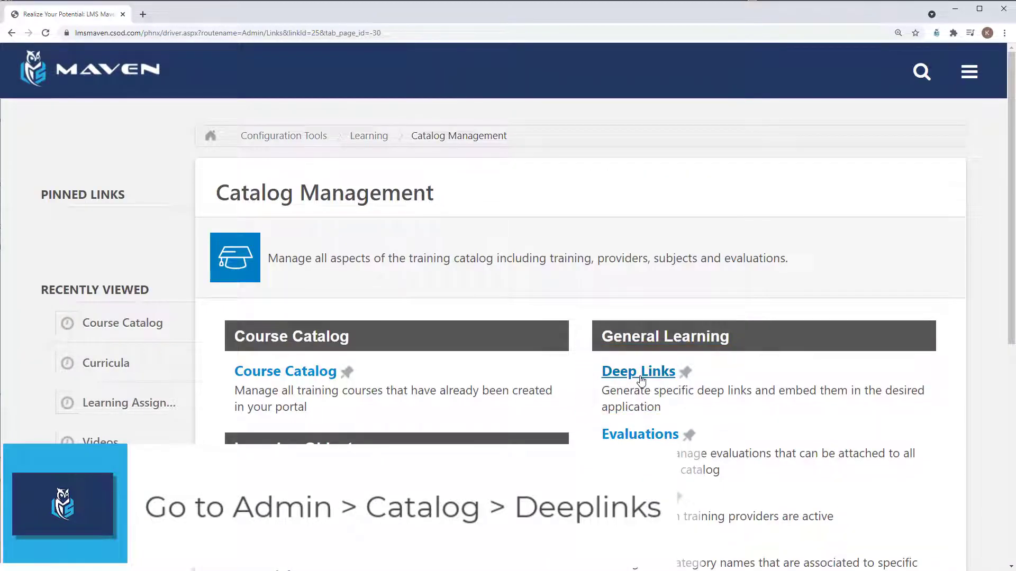
click(637, 372)
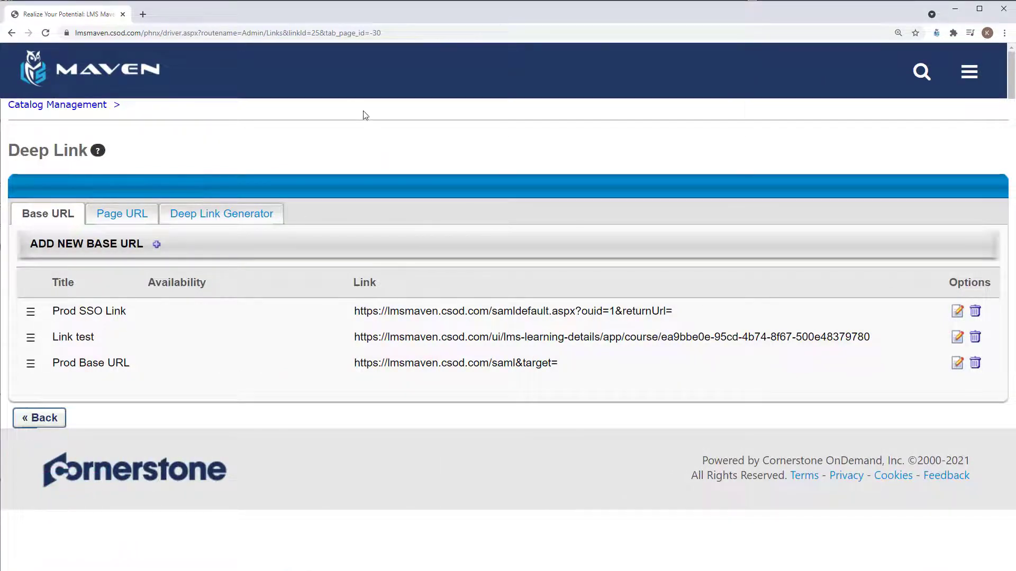
mouse_move(445, 267)
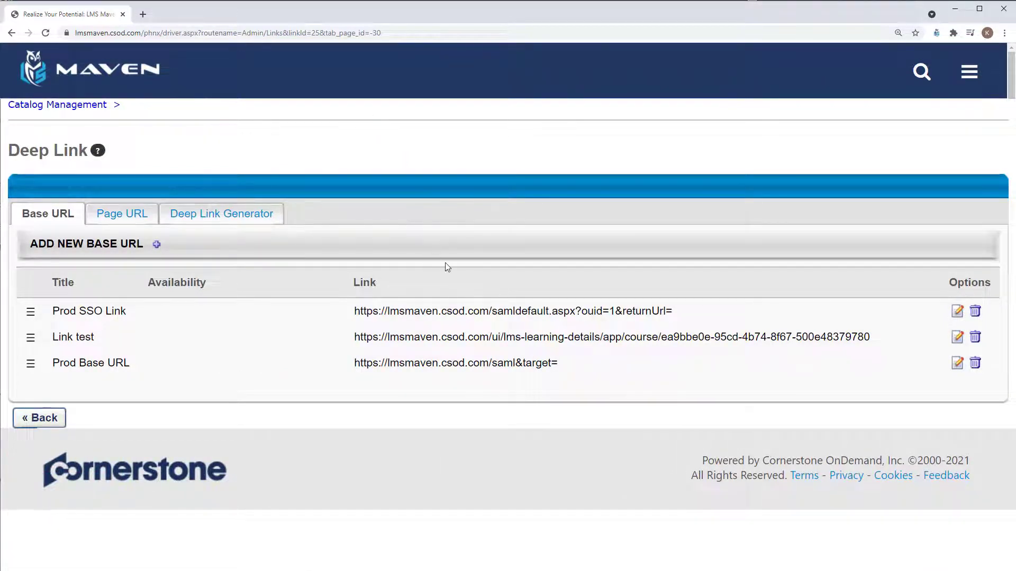
Edit the Prod SSO Link base URL to reveal its SAML default link
click(957, 311)
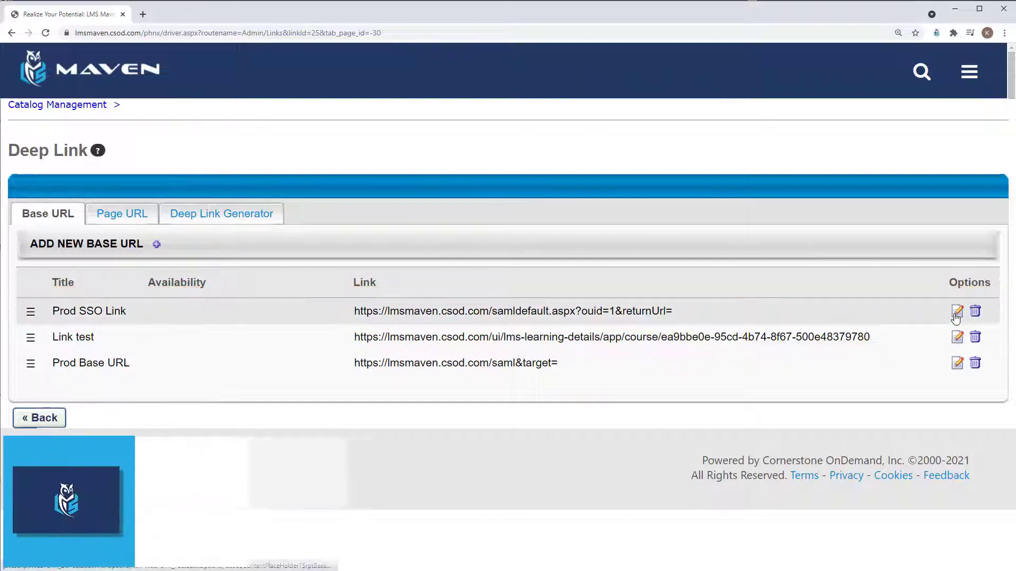
click(957, 311)
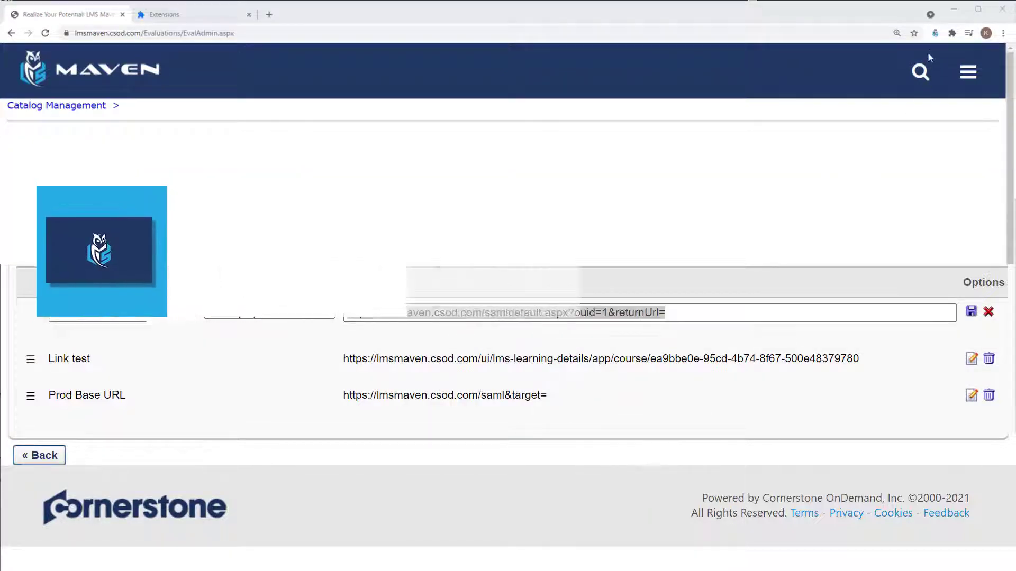
click(879, 57)
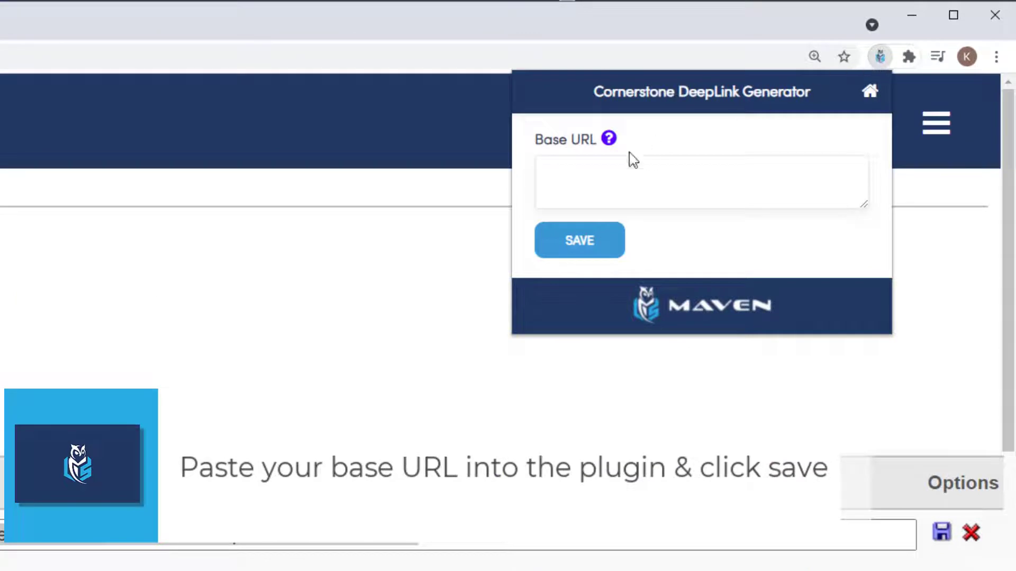
text(https://lmsmaven.csod.com/samldefault.aspx?ouid=1&returnUrl=)
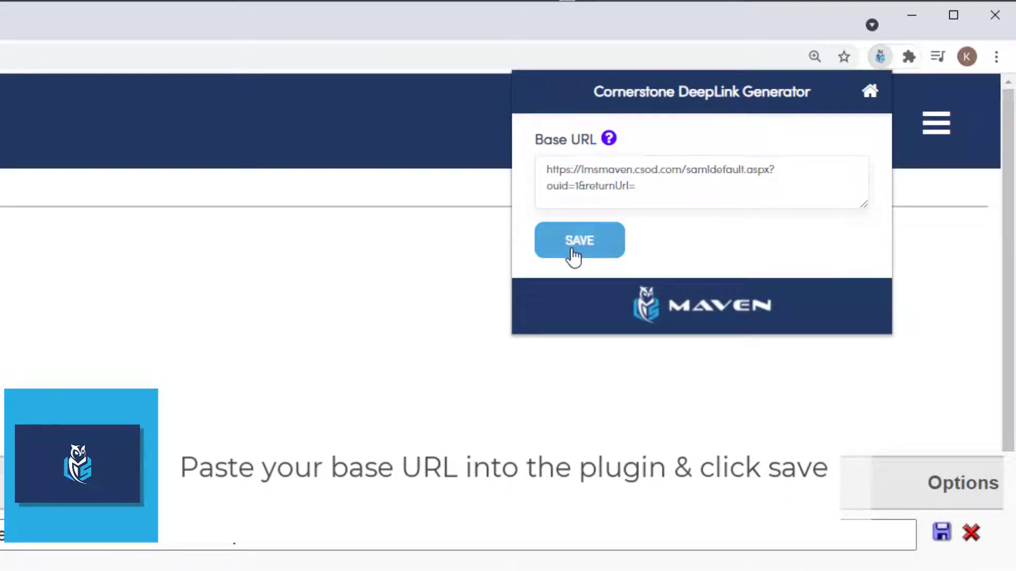
click(578, 241)
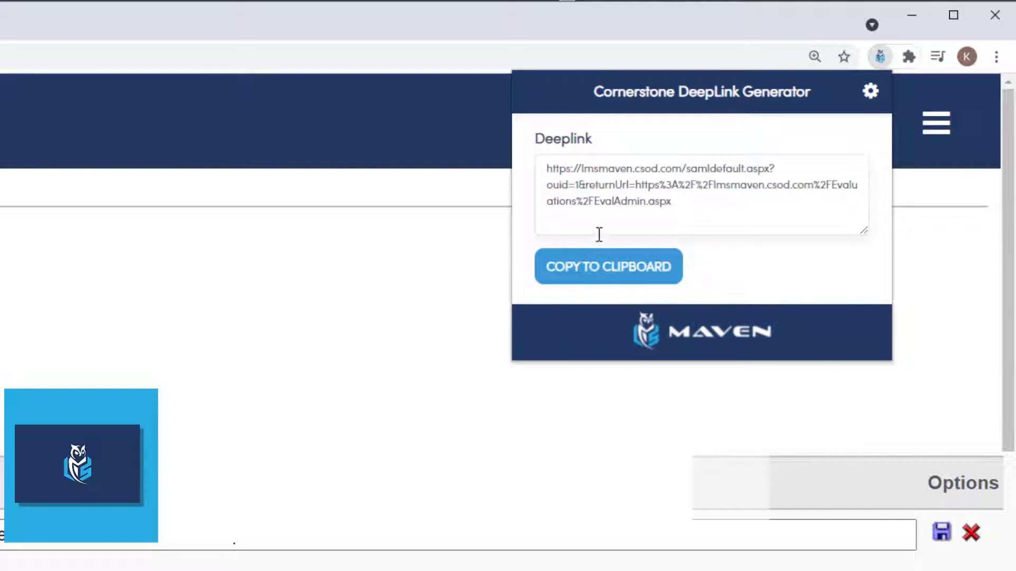
Copy the New Hire Curriculum's generated deep link to the clipboard
click(608, 266)
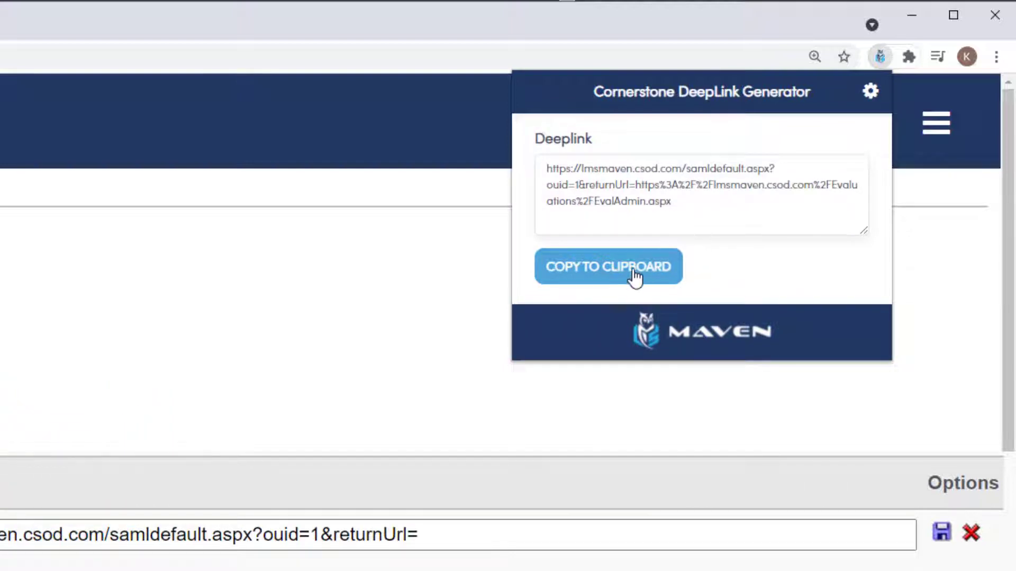
click(607, 266)
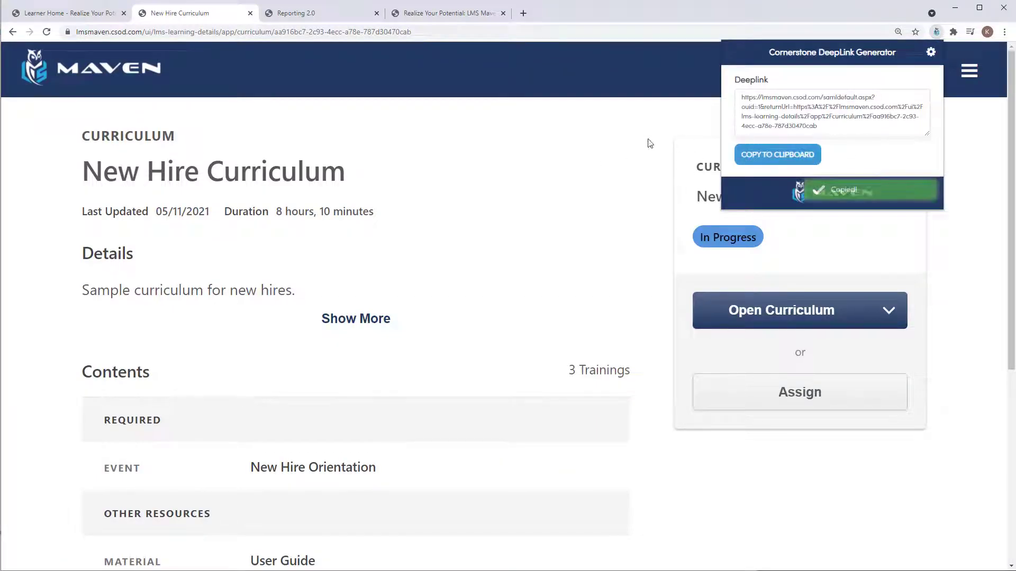
Switch to the Calc Field Report tab, then the benefits custom page tab
click(318, 13)
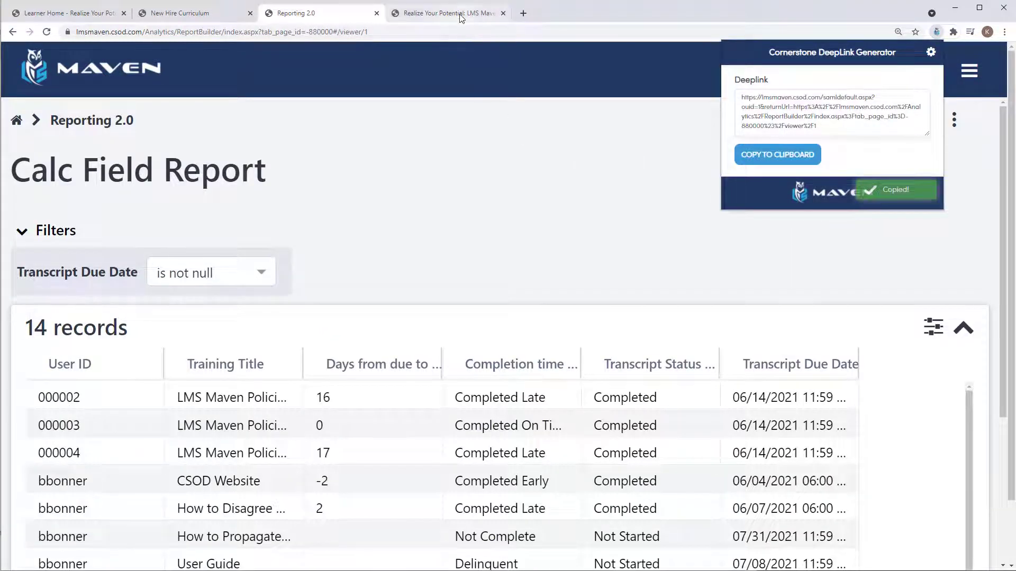
click(447, 12)
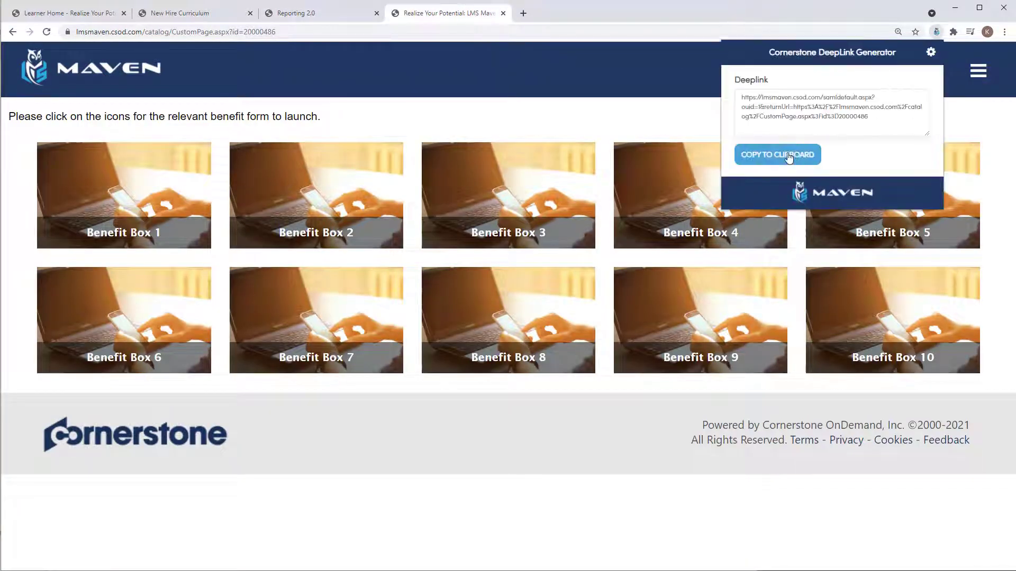